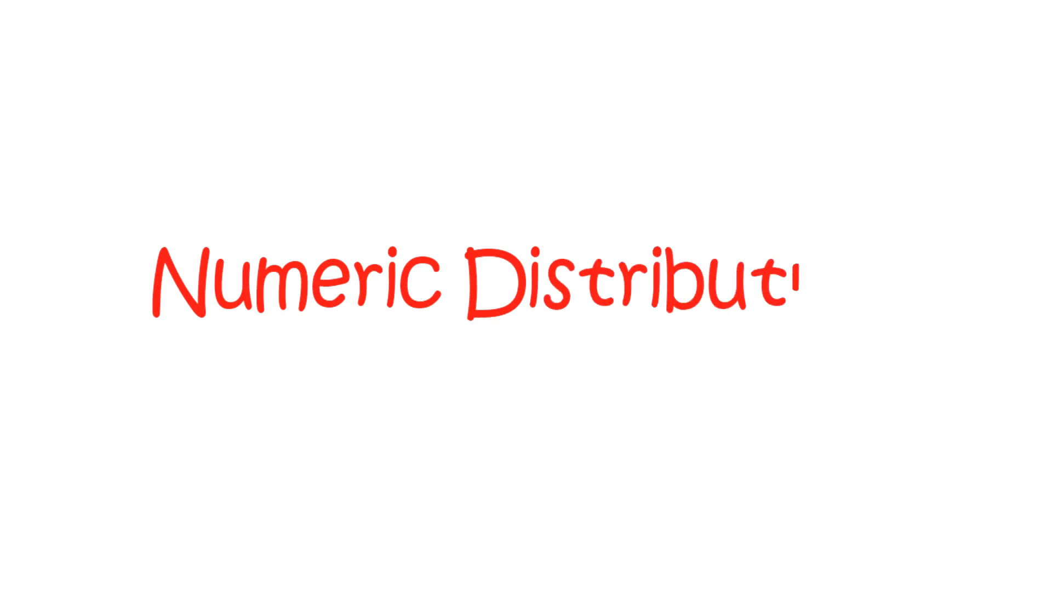
text(Num)
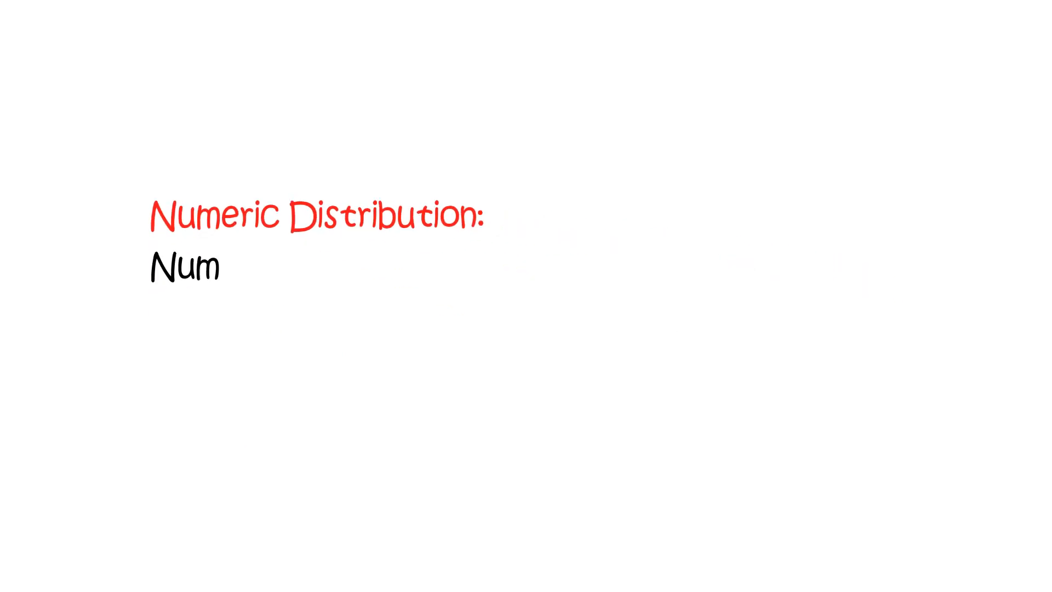
text(numeric distribution refers to number of stores which contains a particular brand of product.)
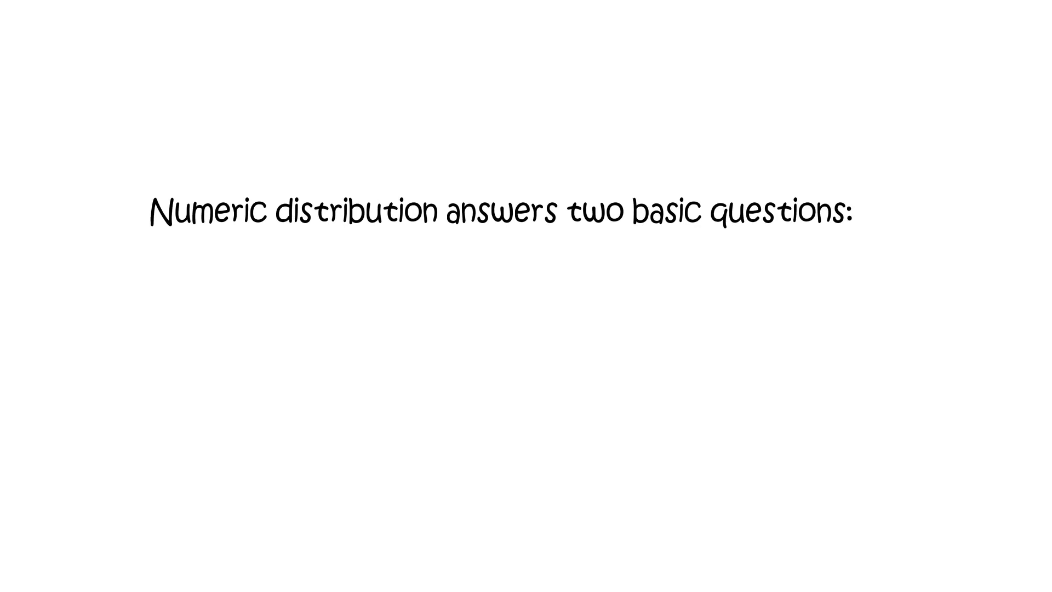
text(a) Am I present in enough number of stores compared to Ca)
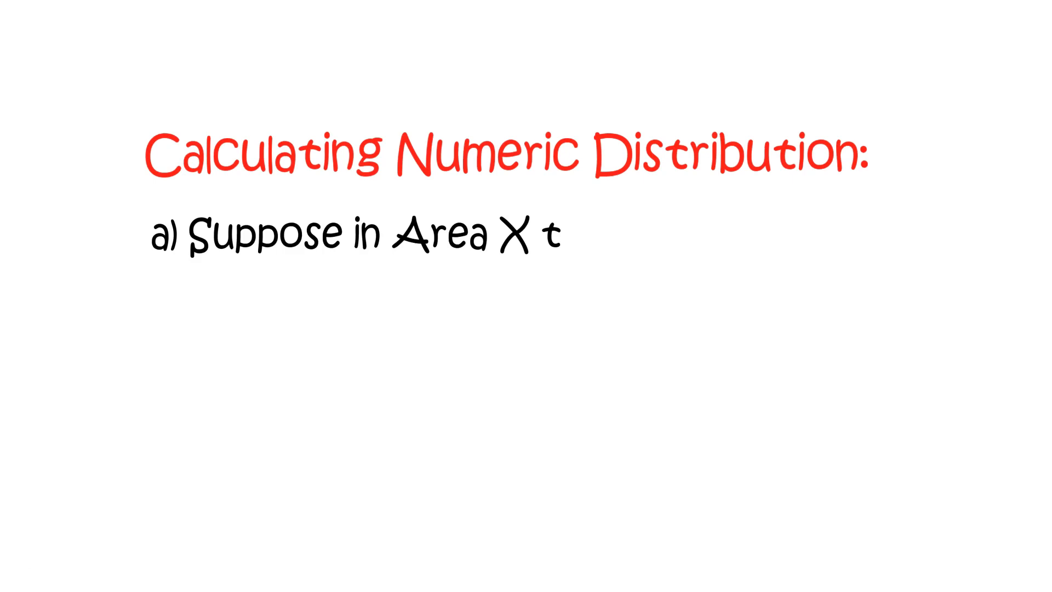
text(here are 5 retail outlets selling different brands of drinks like Coca cola, Pepsi , Red bull etc.)
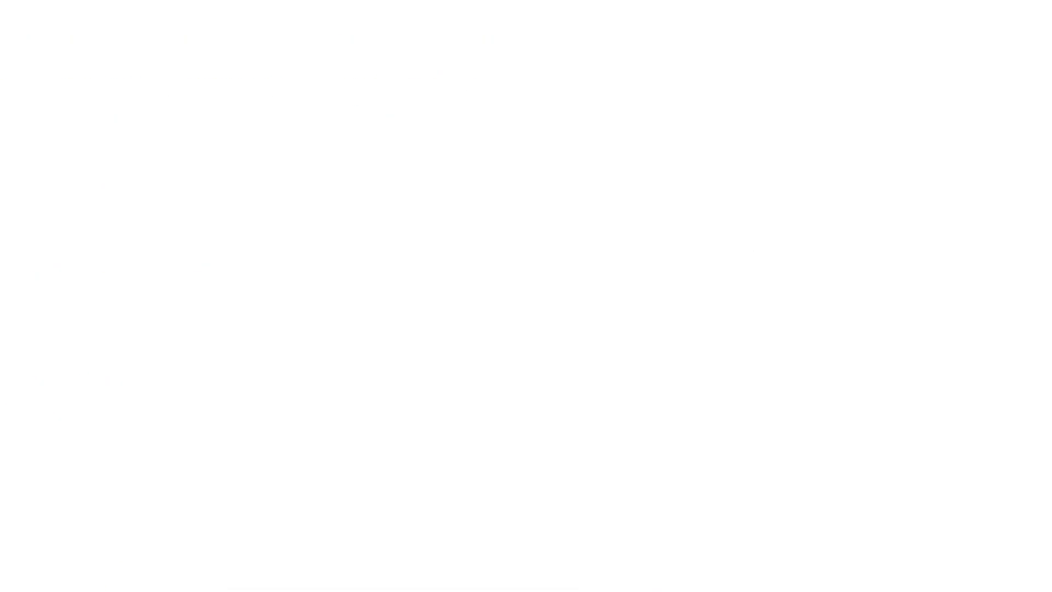
text(b)In these 5 outlets only 3 outlets are purchasing Coca cola, thus for sale manager of Coca cola is)
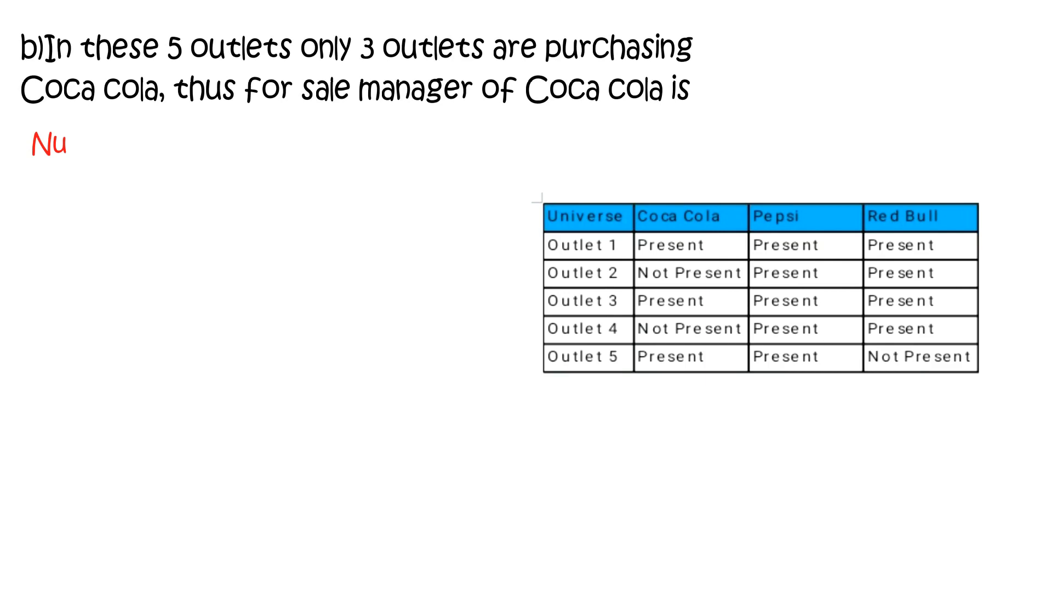
text(Numeric Distribution = No of stores my brand is present in/ Total category stores)
text(= 3/5 = 60%)
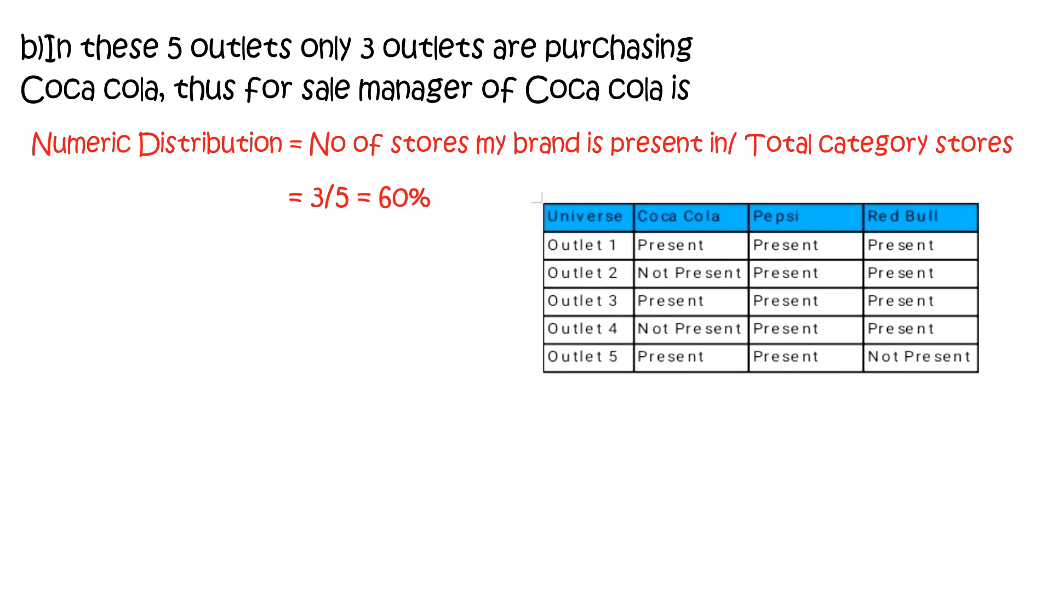
text(Pepsi has)
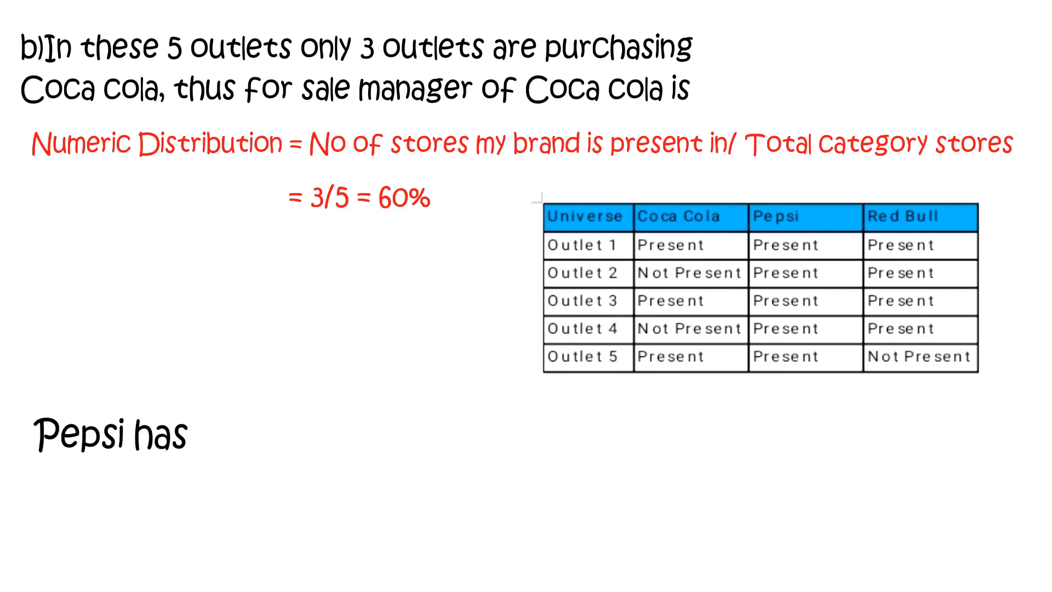
text(100% Numeric distribution and Red b)
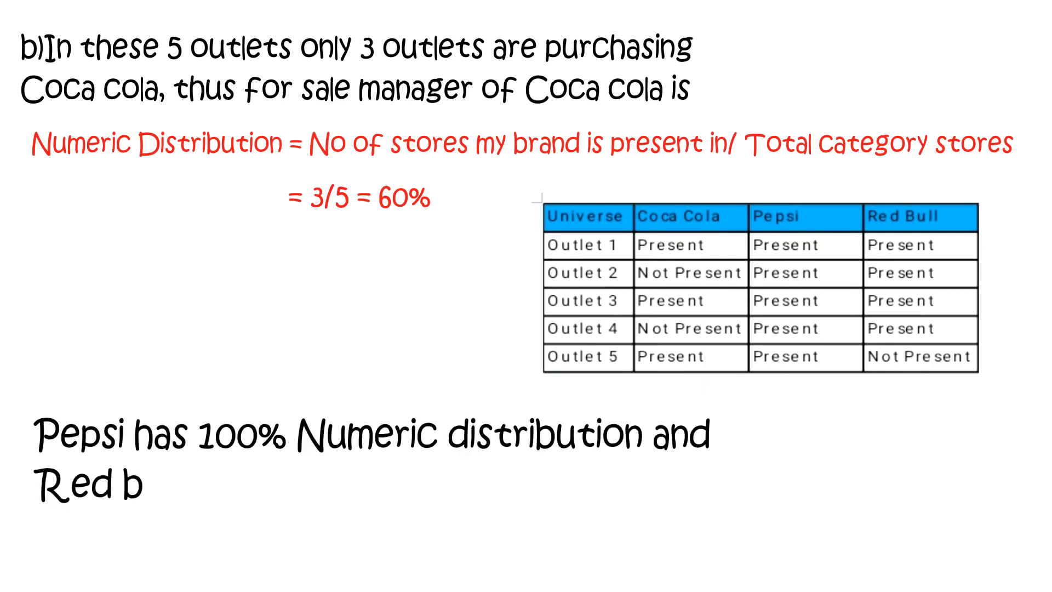
text(ull has 80% numeric distribution.)
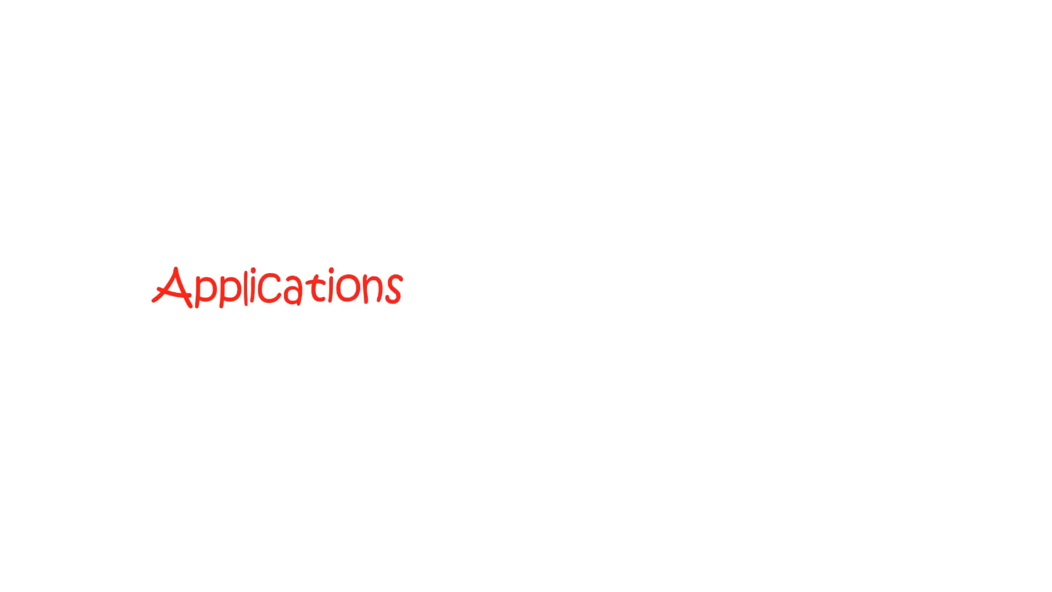
text(of Numeric distribution:)
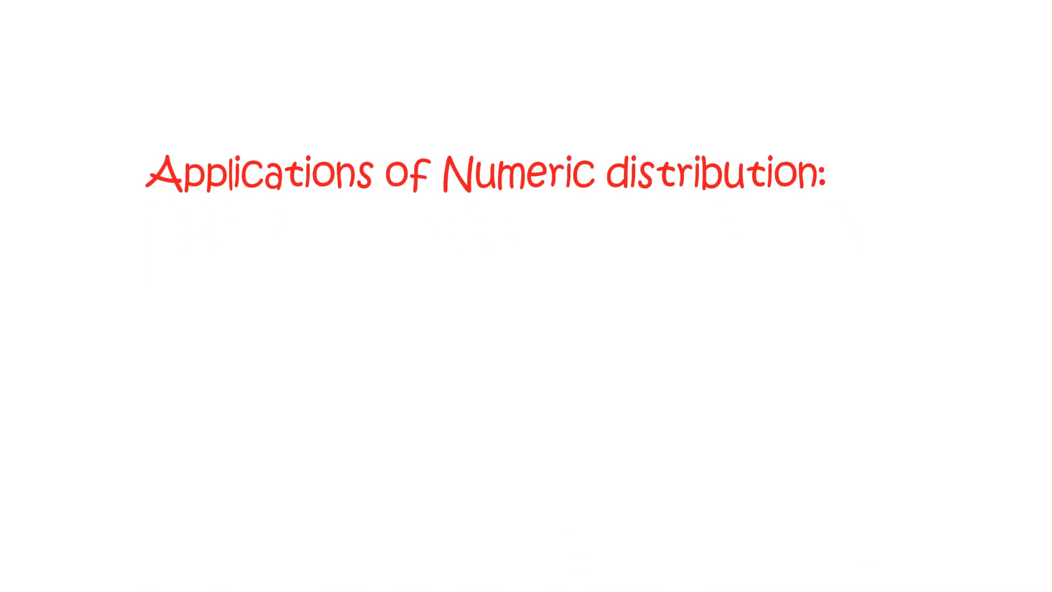
text(1) This helps sales manager in understanding where is the competition standing in terms of their sales distribution?)
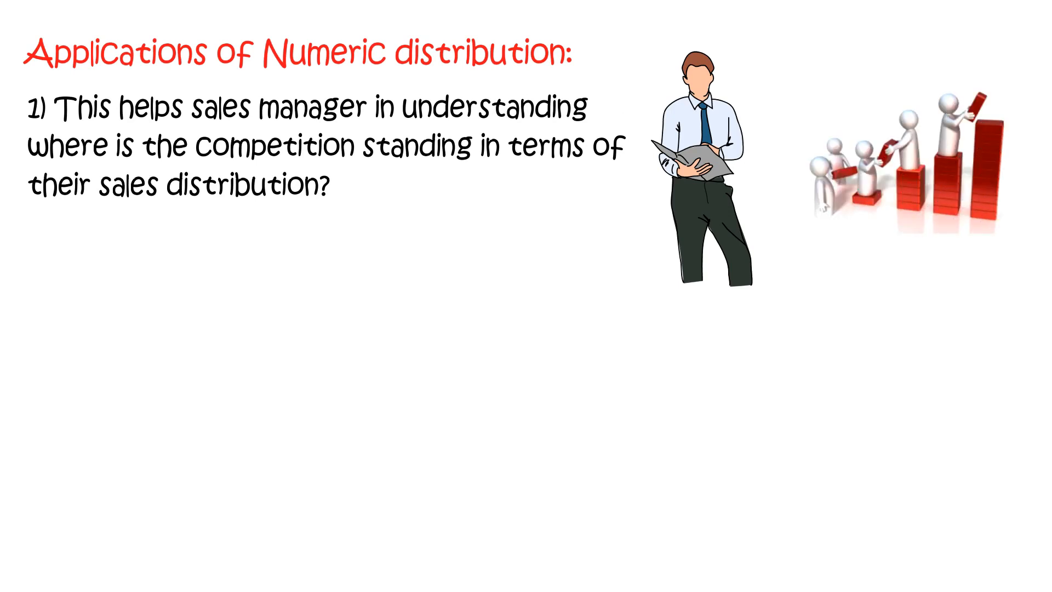
text(2) Analysis of Numeric Distribution g)
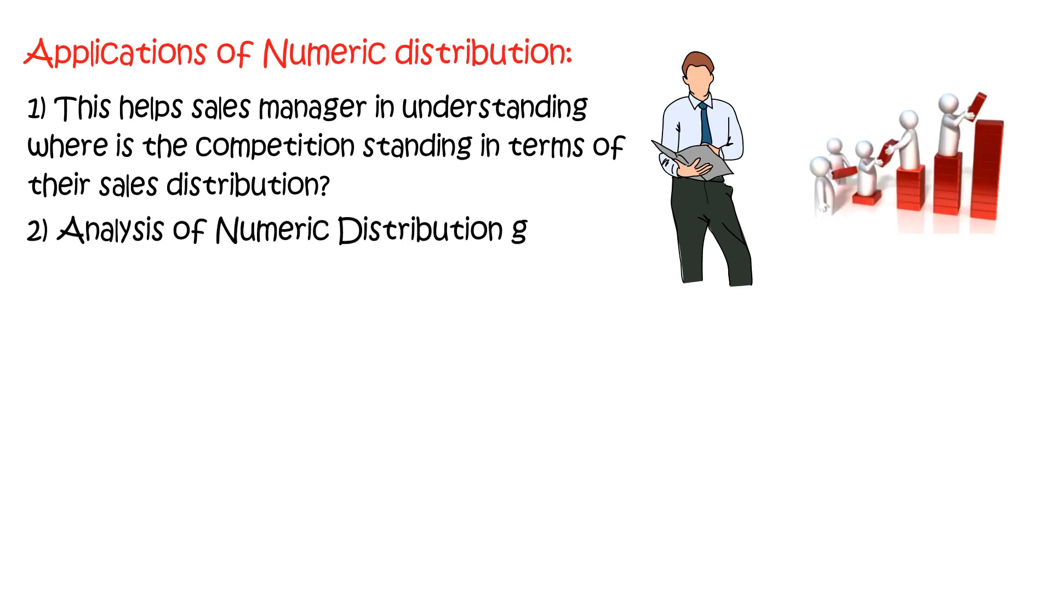
text(ives an opportunity to understand gaps, improvement opportunities, c)
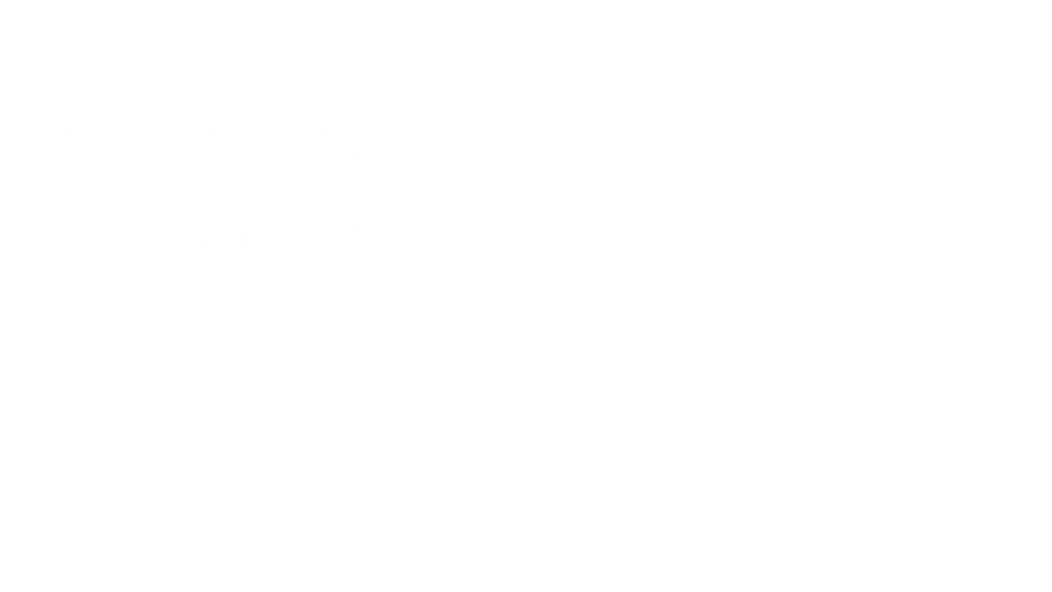
text(3) Numeric distribution analysis is used mostly in FMCG, Retail and Pharma Industry.)
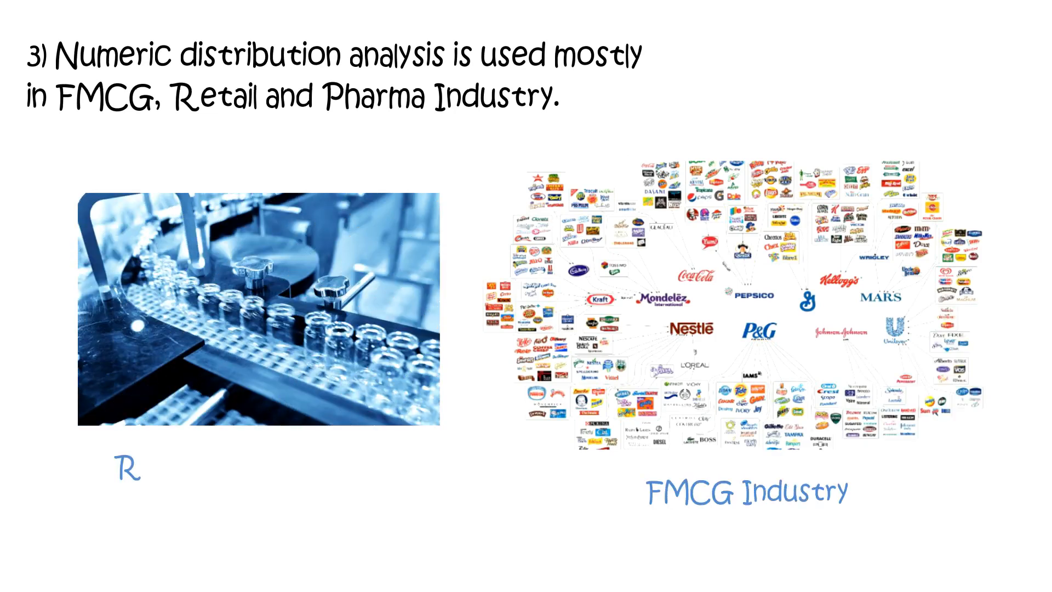
text(etail & Pharma Industry)
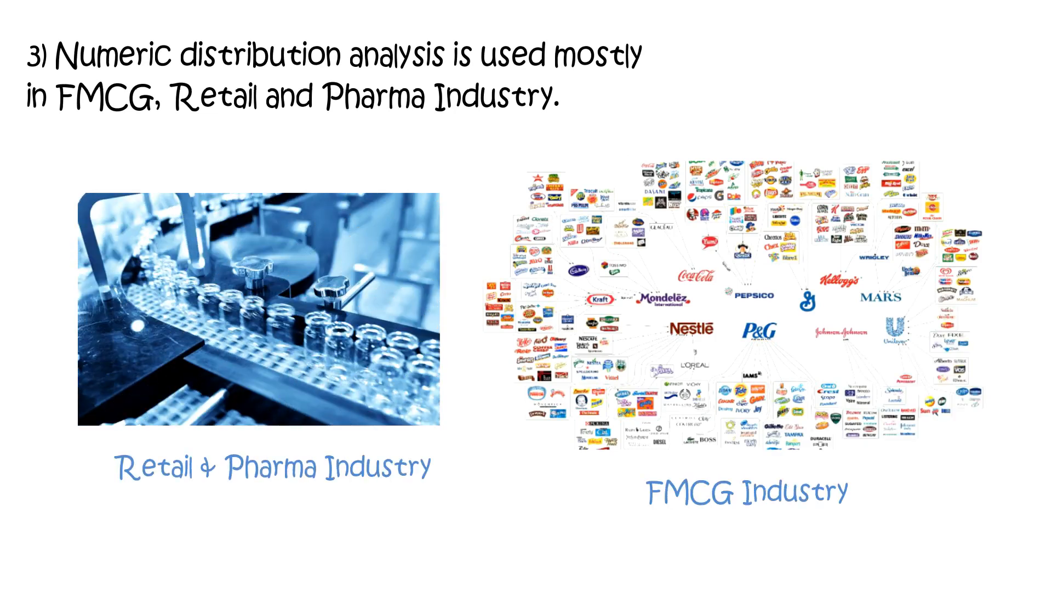